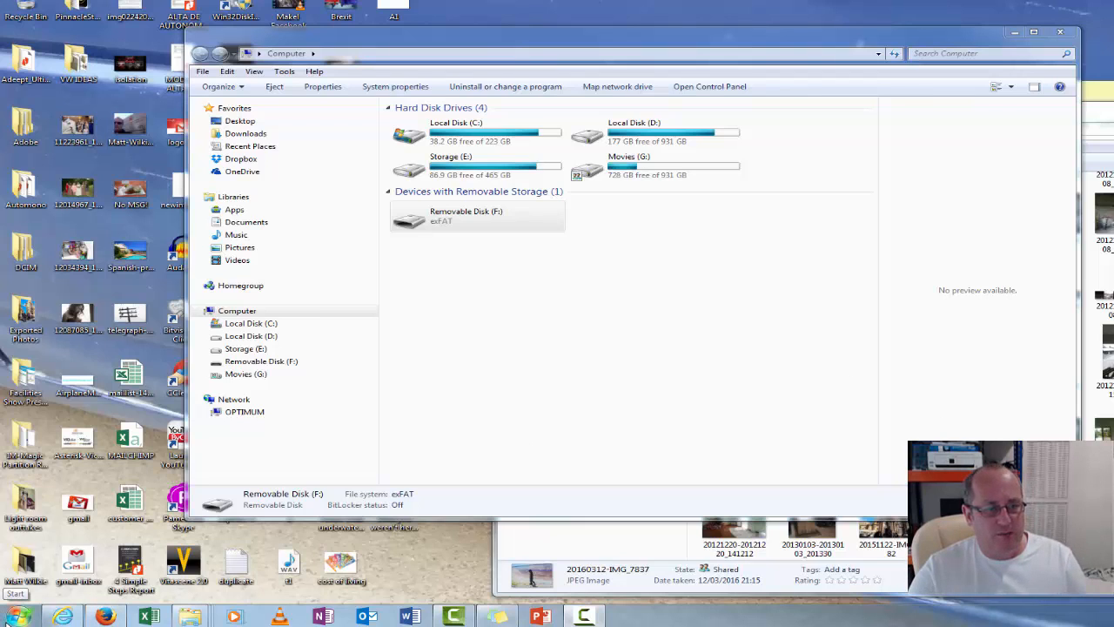
Compare the file systems of removable disk F: (exFAT) and local disk C: in Computer
left_click(476, 216)
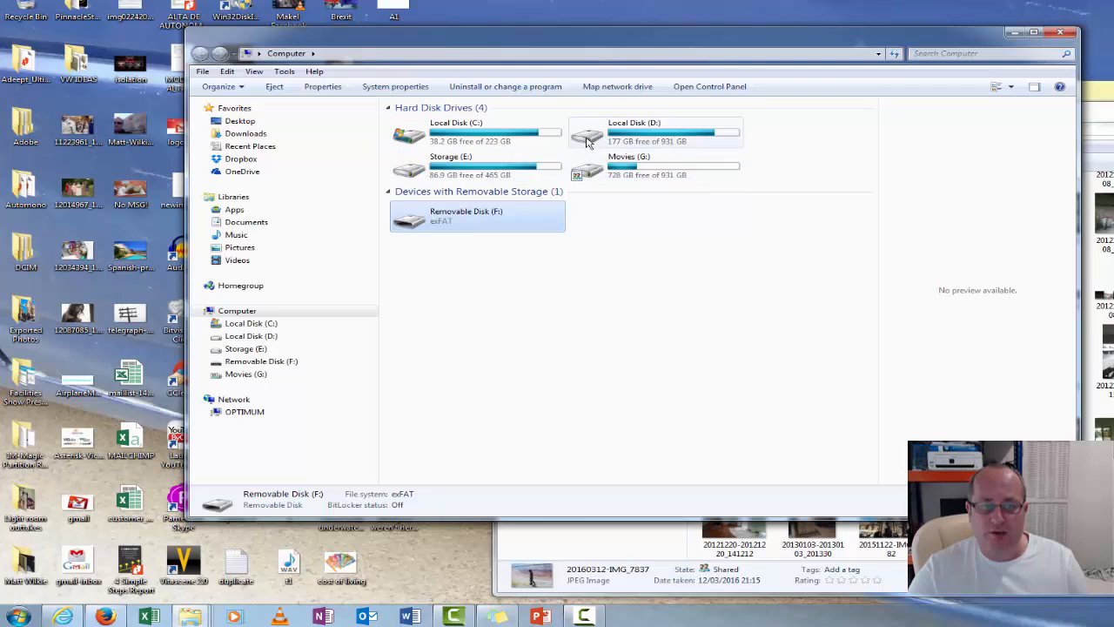
left_click(470, 135)
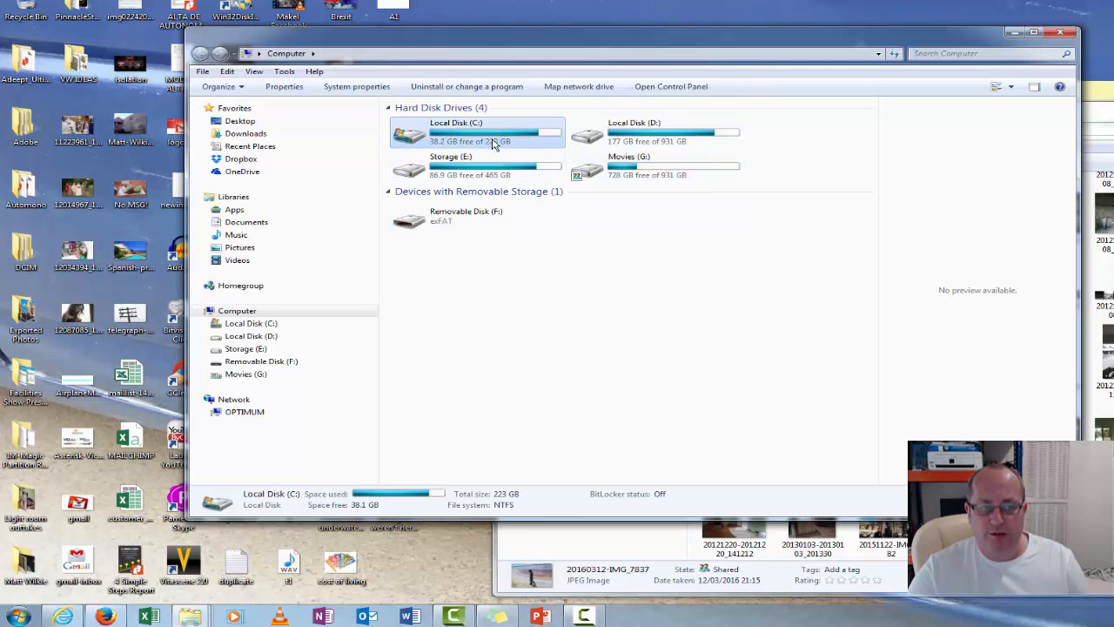
mouse_move(497, 147)
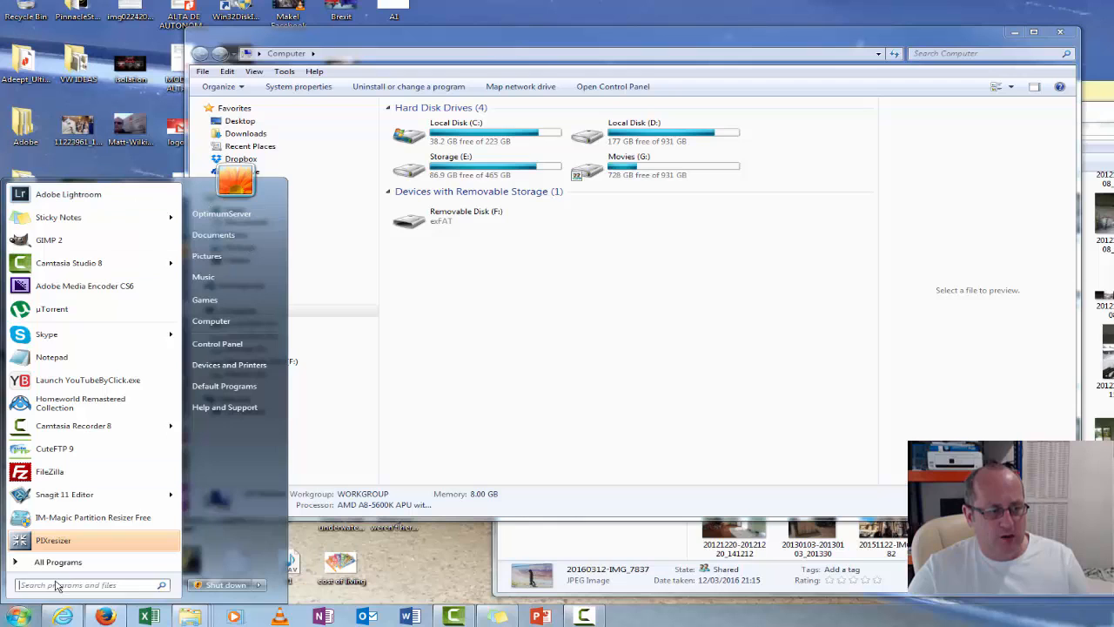
Launch an administrator Command Prompt by searching 'cmd' from Start and approving UAC
left_click(87, 585)
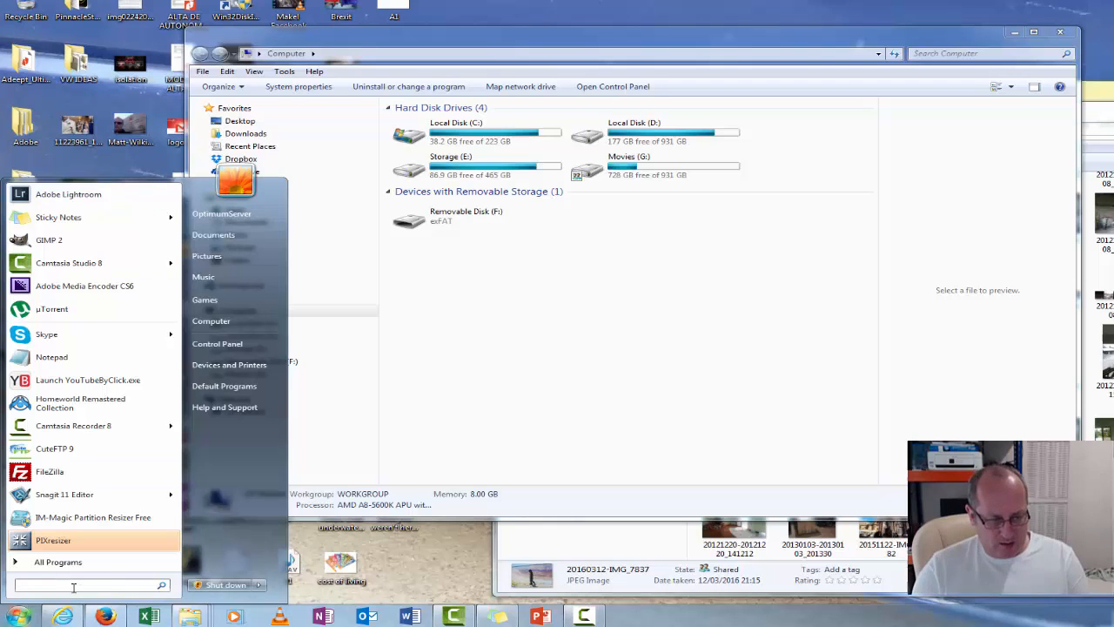
type("cmd")
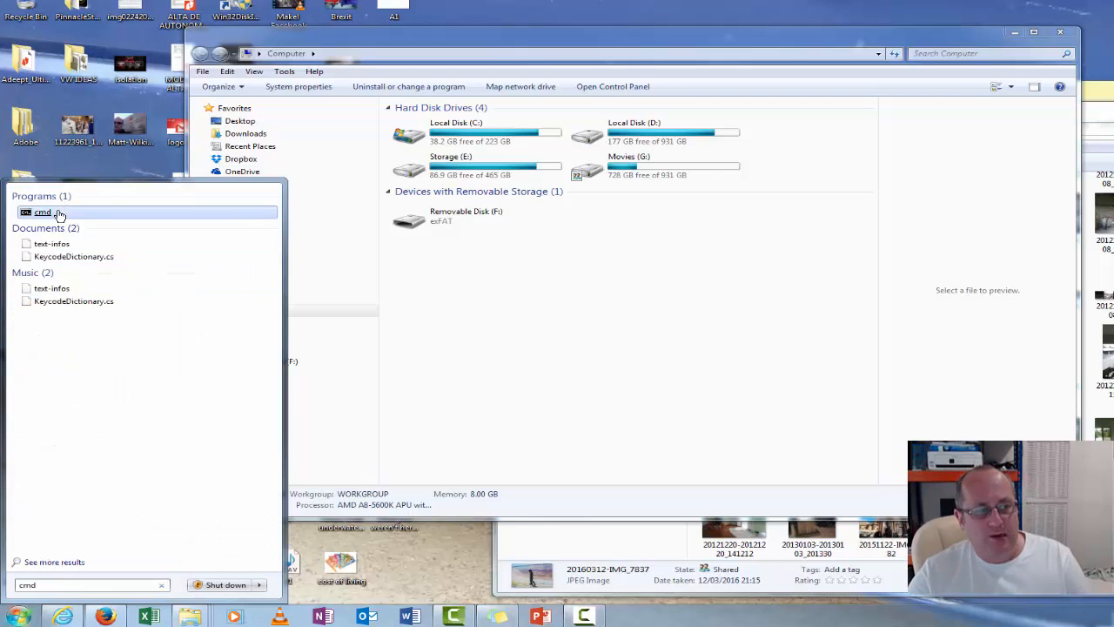
left_click(43, 212)
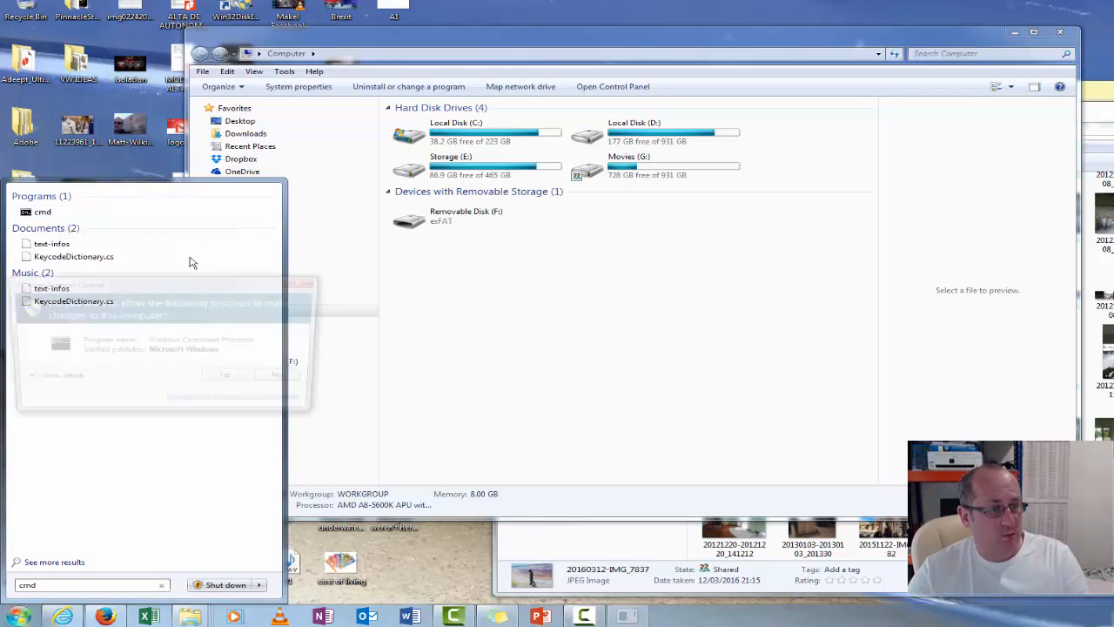
left_click(225, 375)
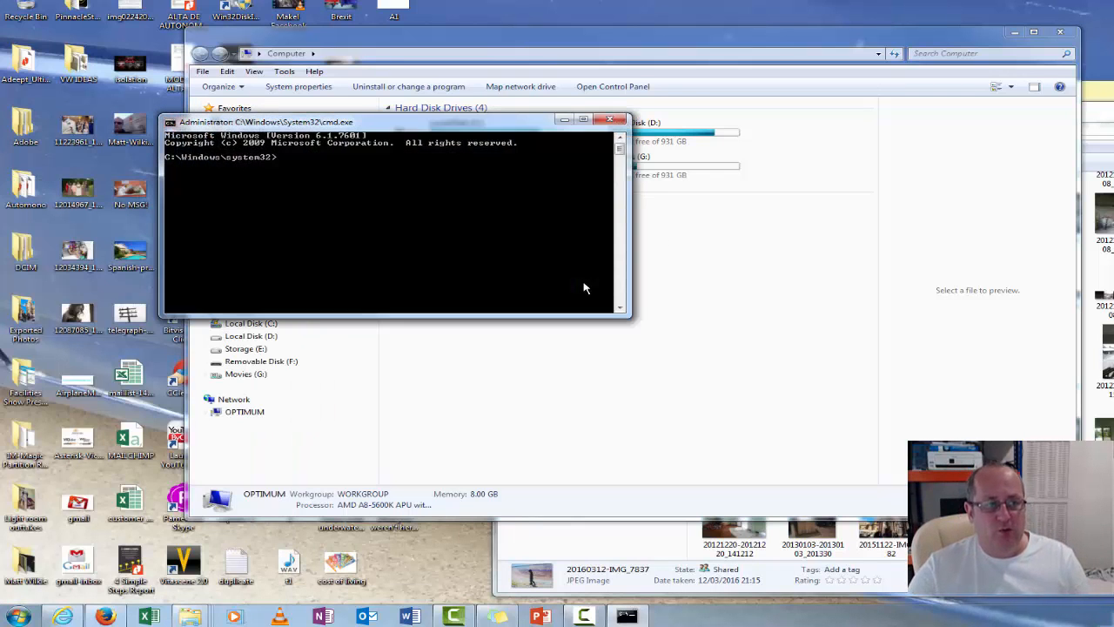
mouse_move(496, 254)
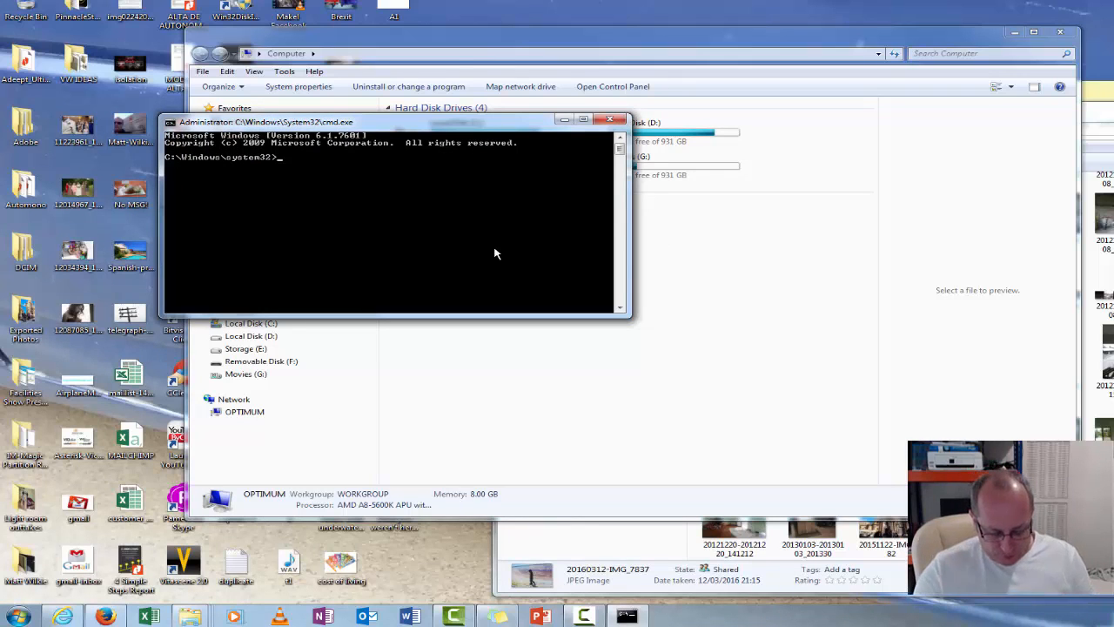
Start DiskPart, list the disks and select disk 8, the 62 GB removable disk
type("d")
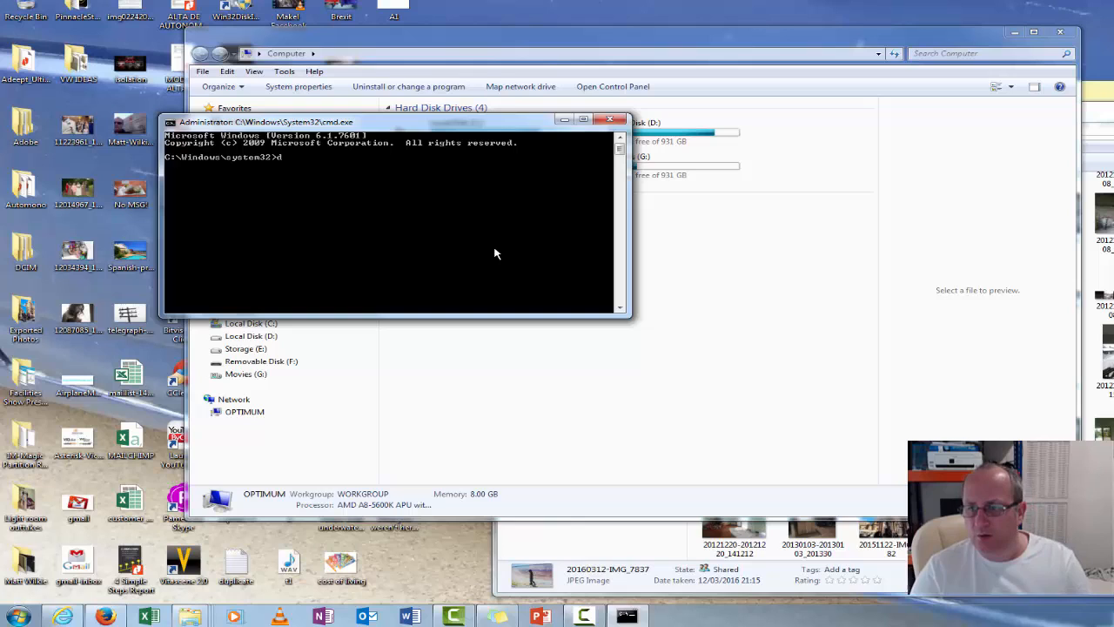
mouse_move(457, 216)
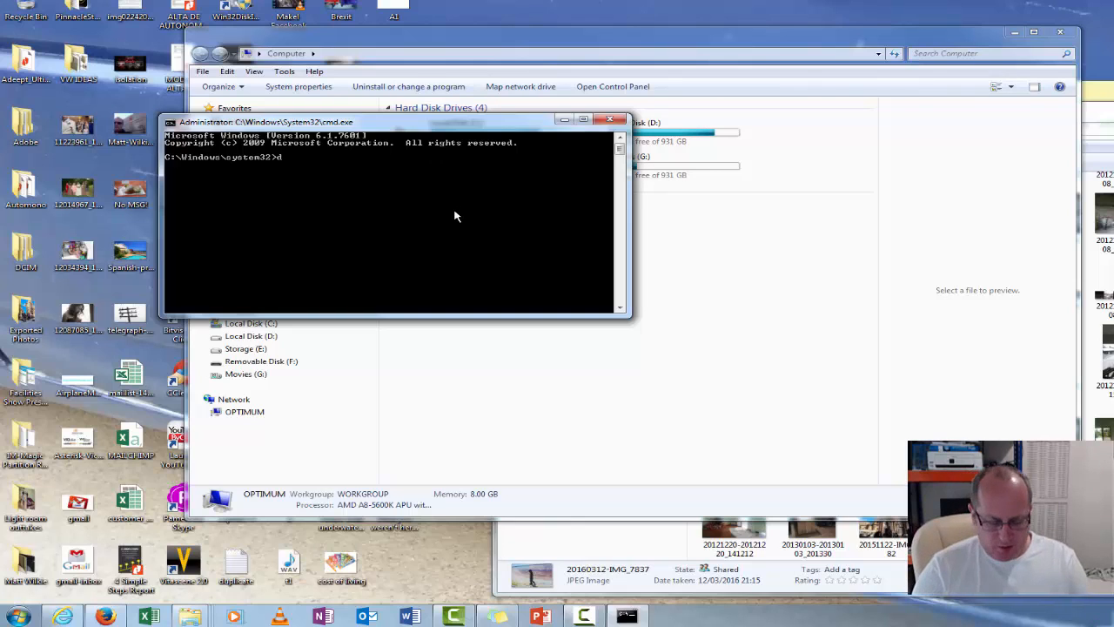
type("diskpart")
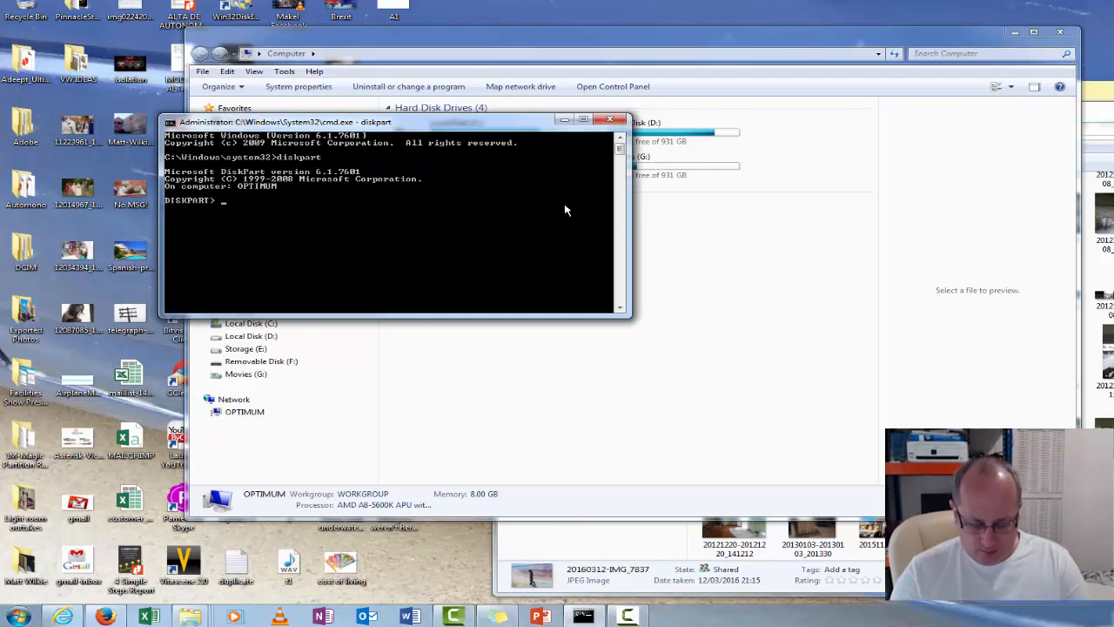
type("list disk")
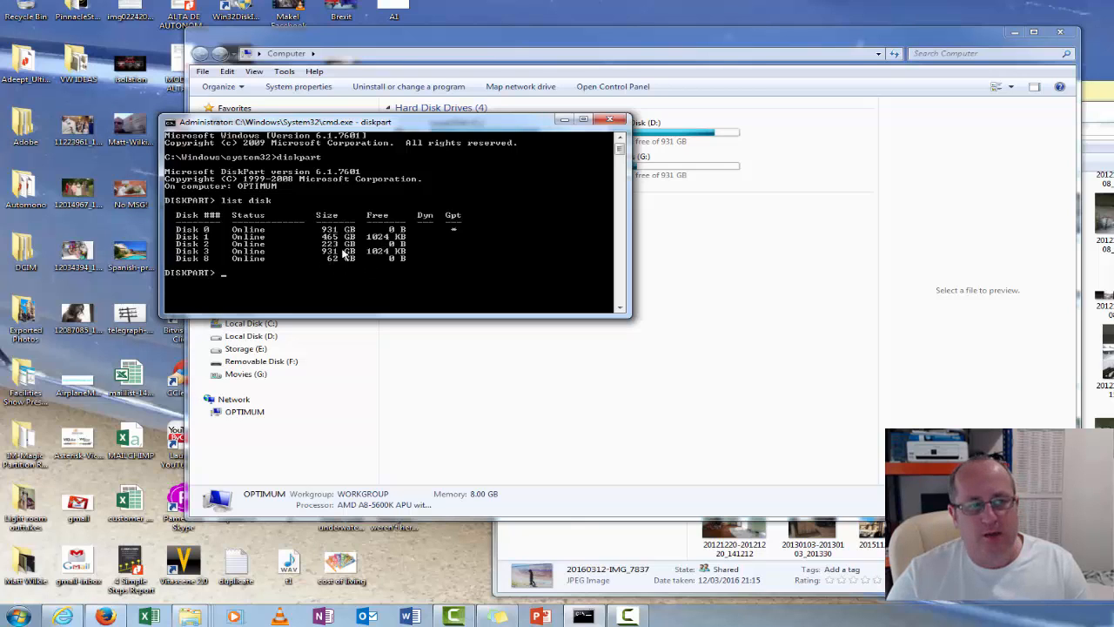
mouse_move(341, 277)
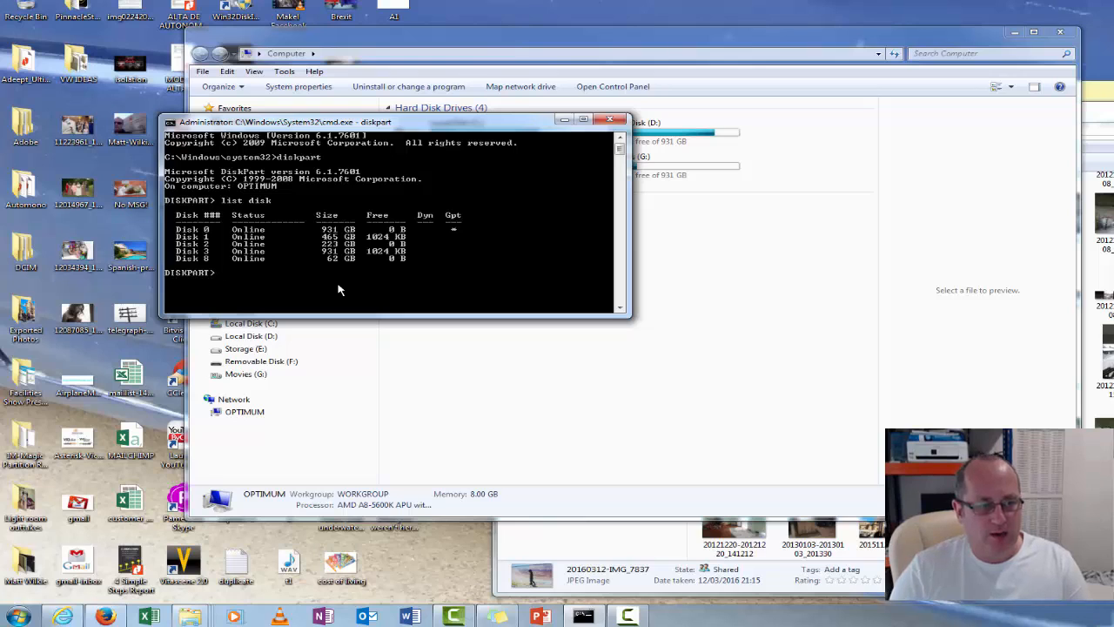
type("select disk 8")
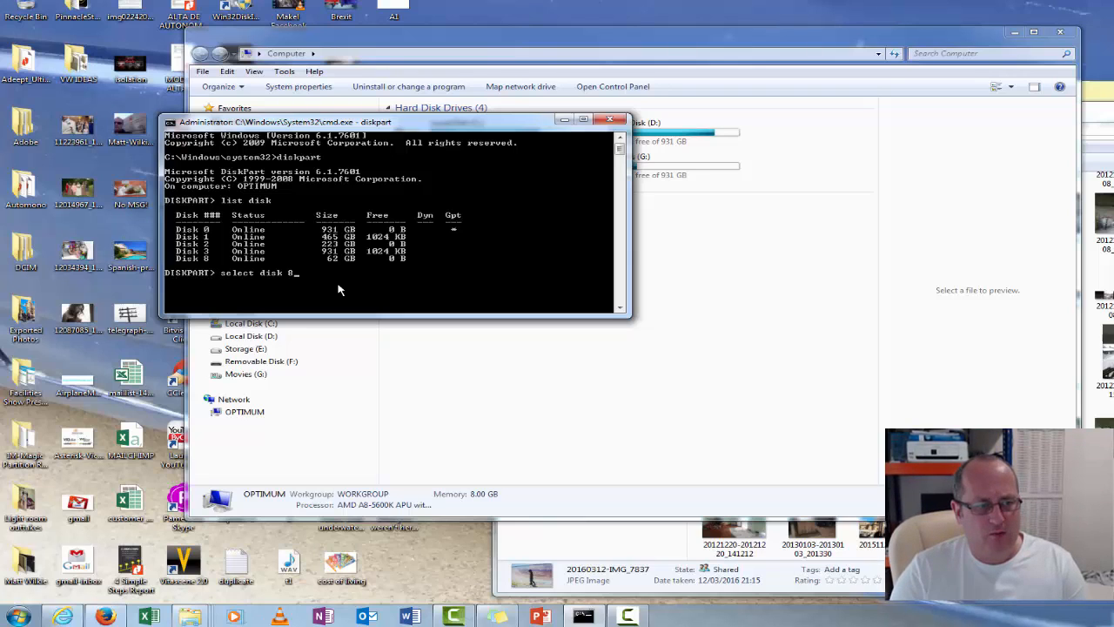
type("disk sel")
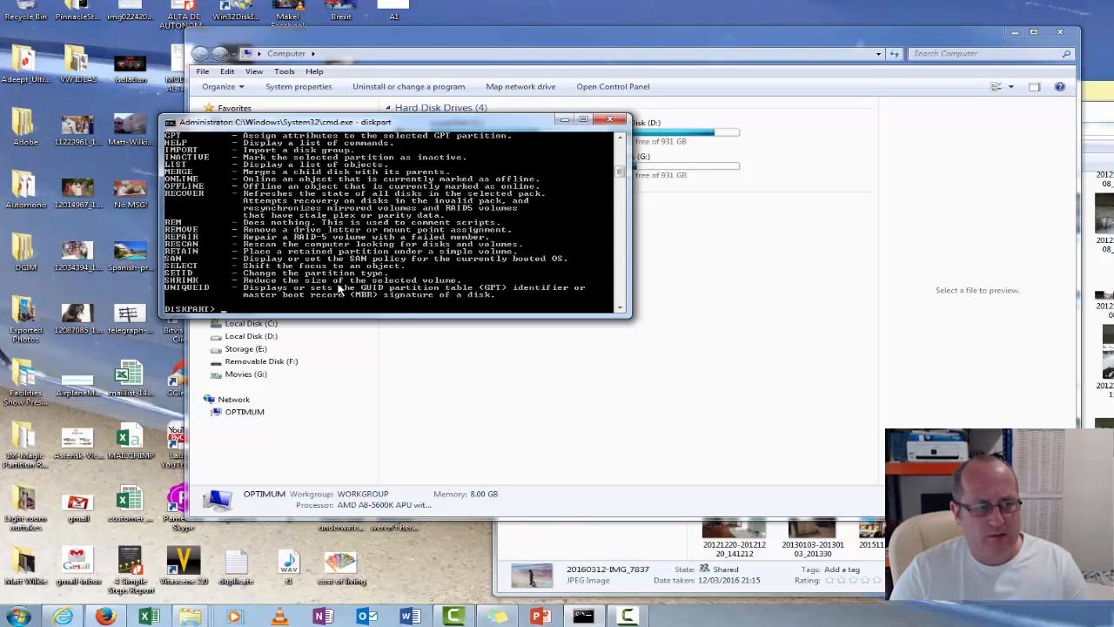
type("select disk 8")
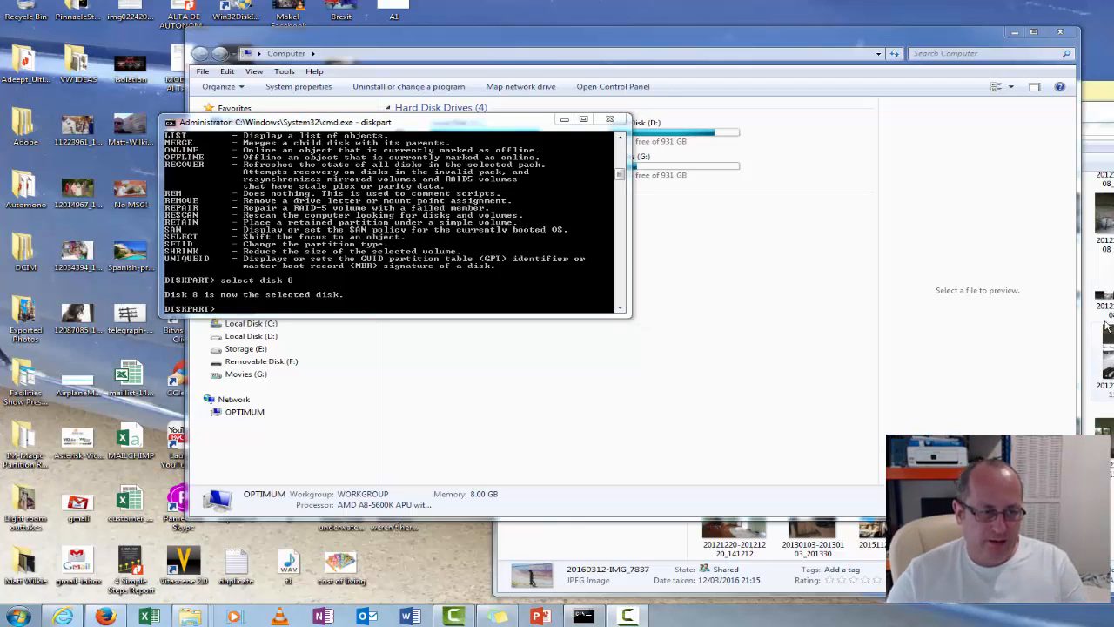
Clean disk 8, create a primary partition on it and select partition 1
type("clean")
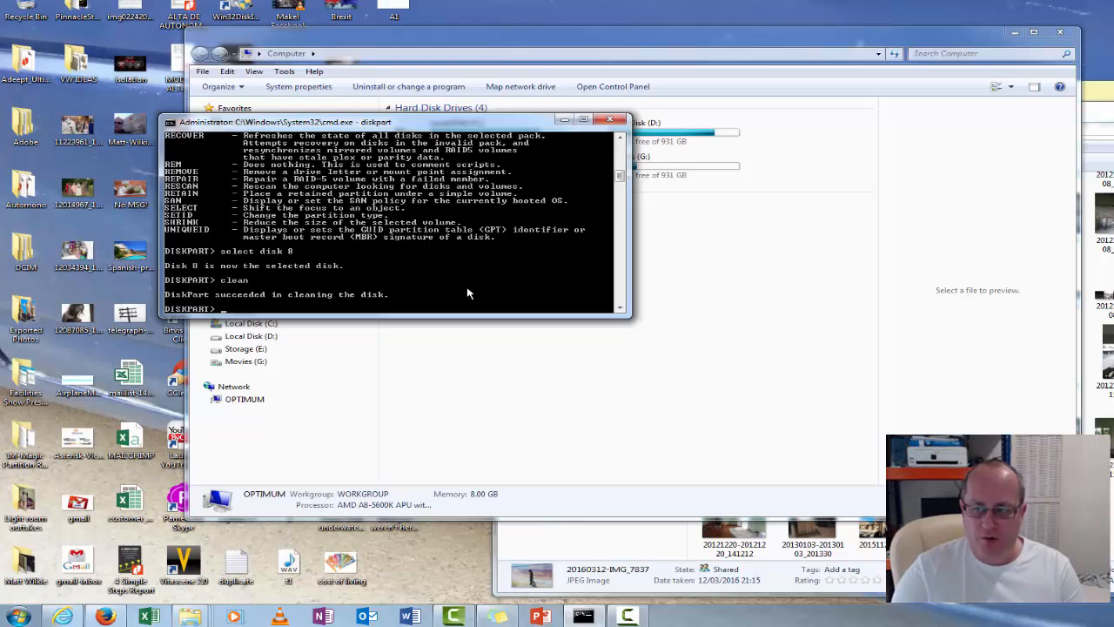
type("create p")
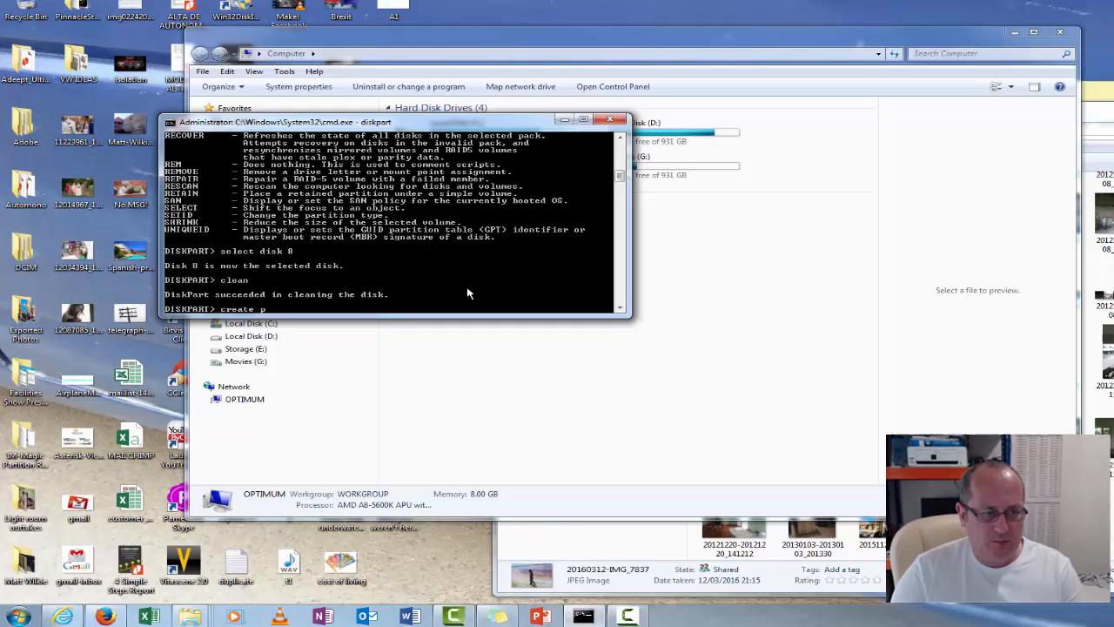
type("art pri")
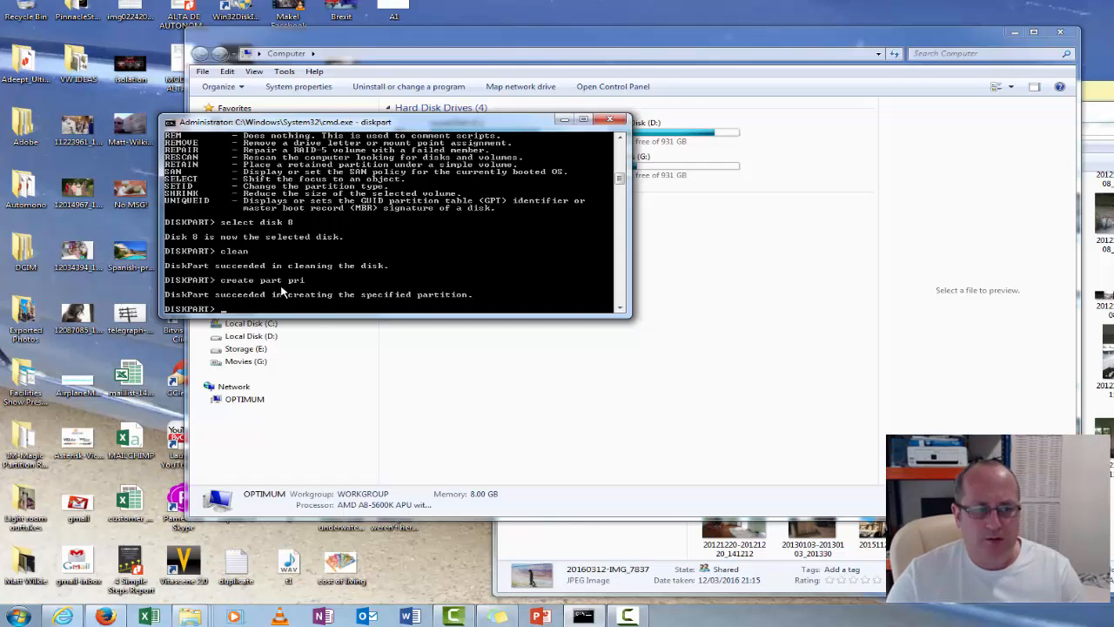
mouse_move(338, 287)
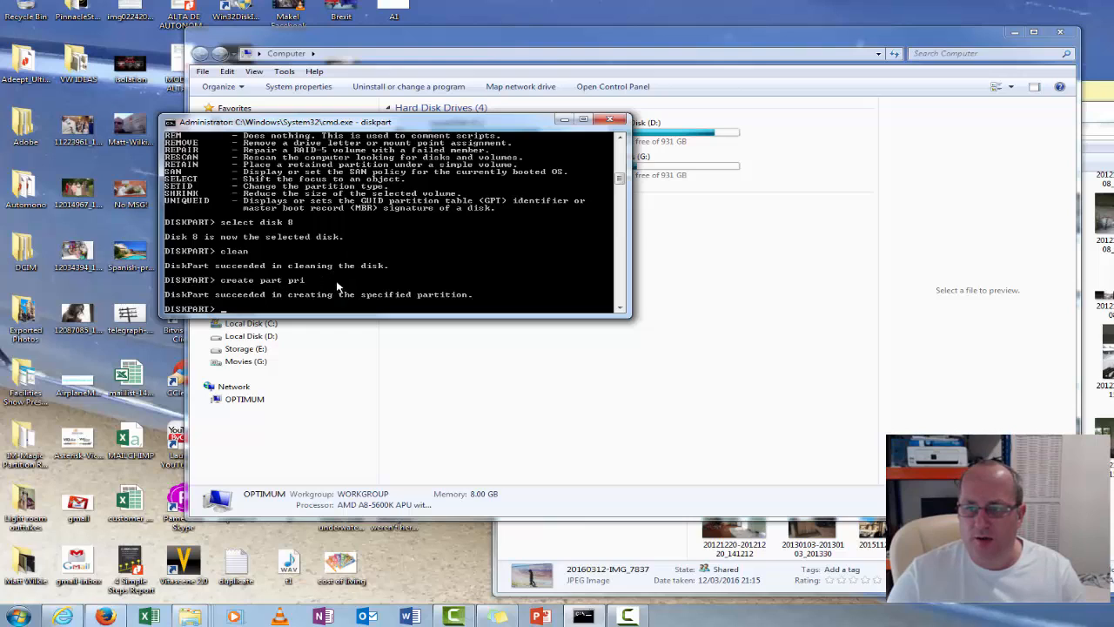
mouse_move(376, 266)
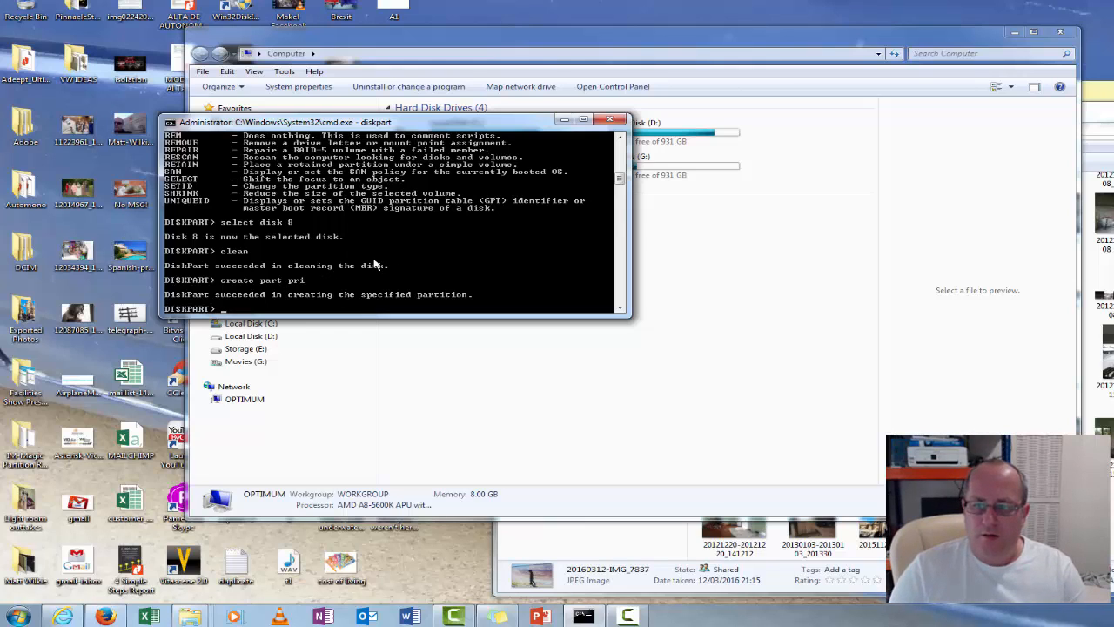
type("select pr")
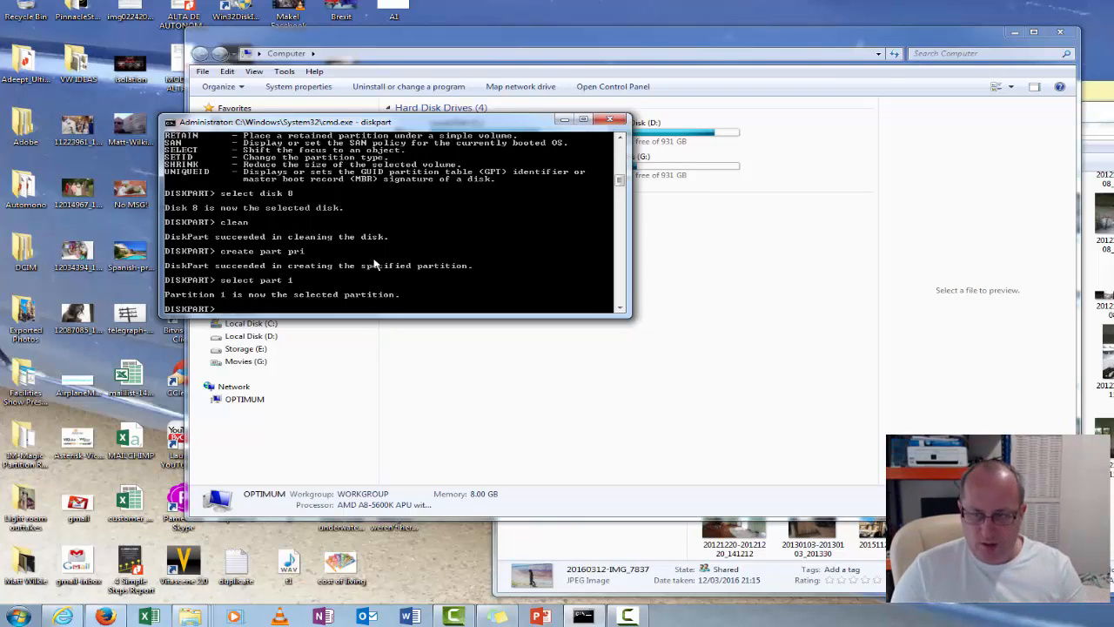
type("fs")
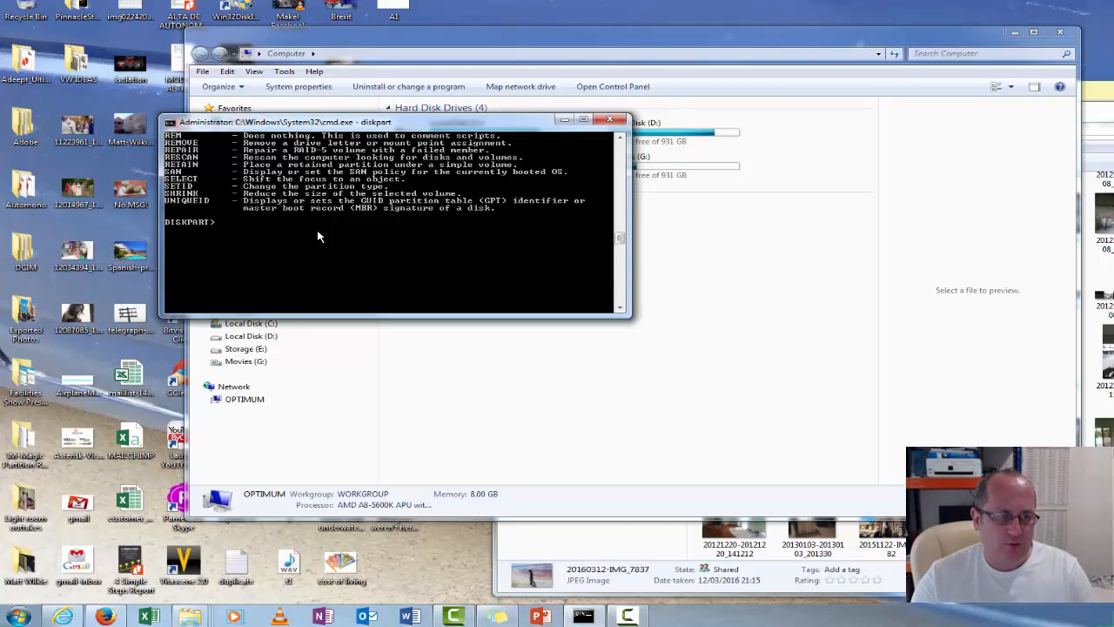
Quick-format partition 1 as NTFS, mark it active and exit DiskPart
type("format fs=")
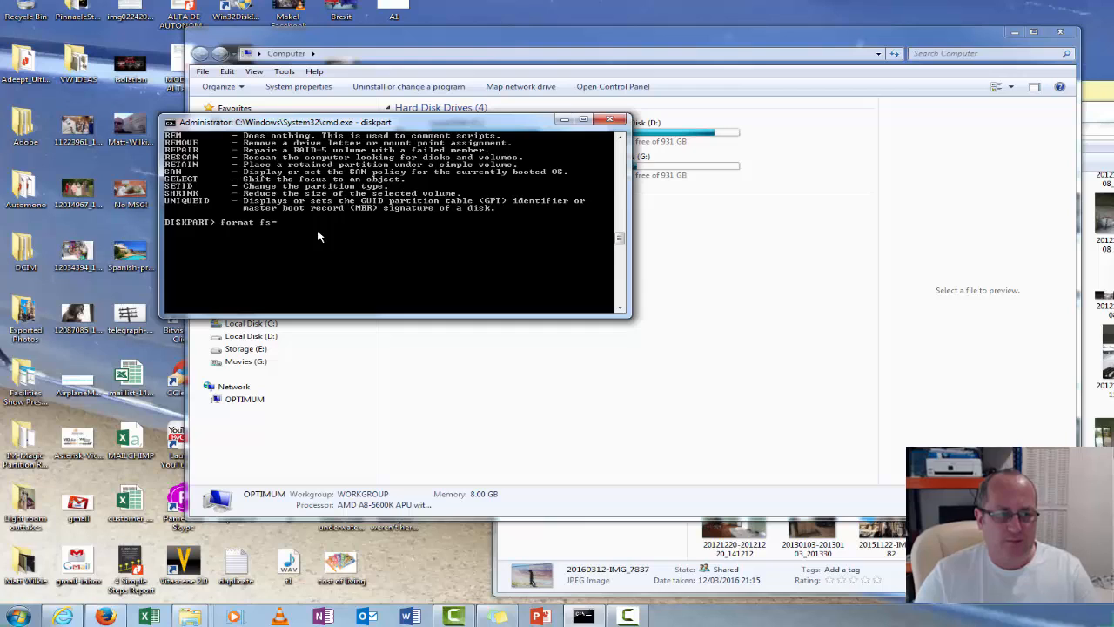
type("ntfs")
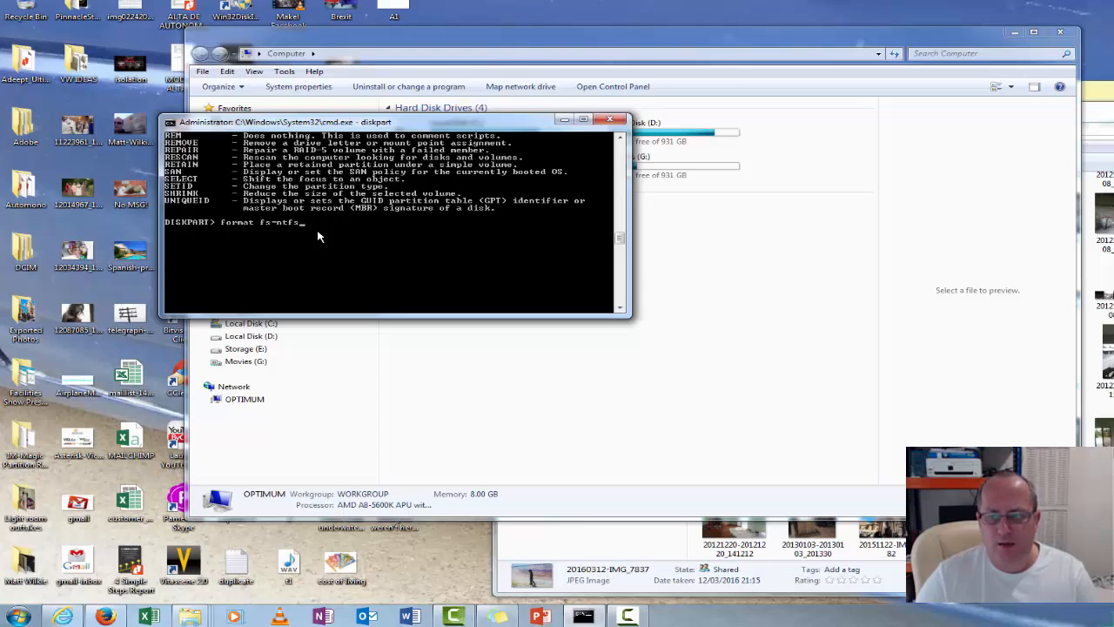
type("quick")
type("activ")
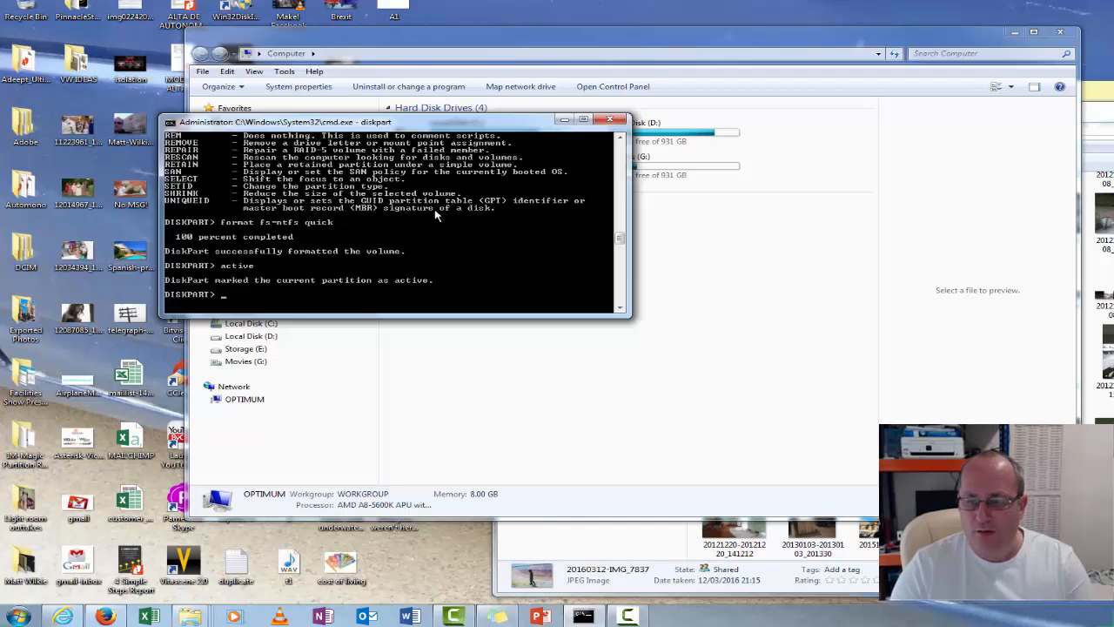
type("ex")
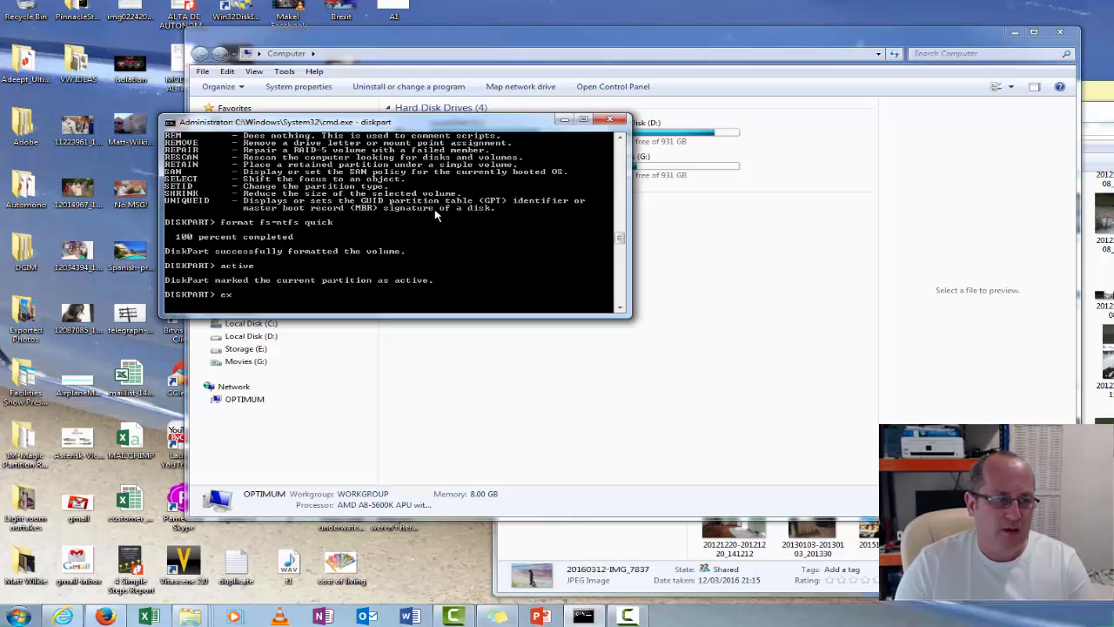
key("Return")
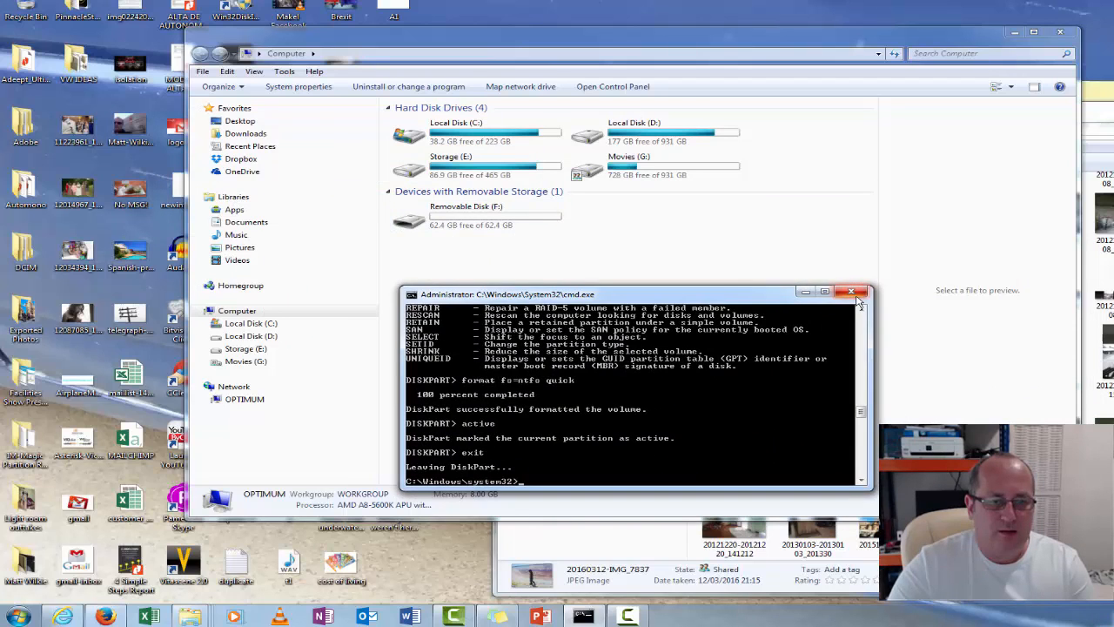
Close the Command Prompt, leaving Computer showing disk F: with 62.4 GB free
left_click(851, 292)
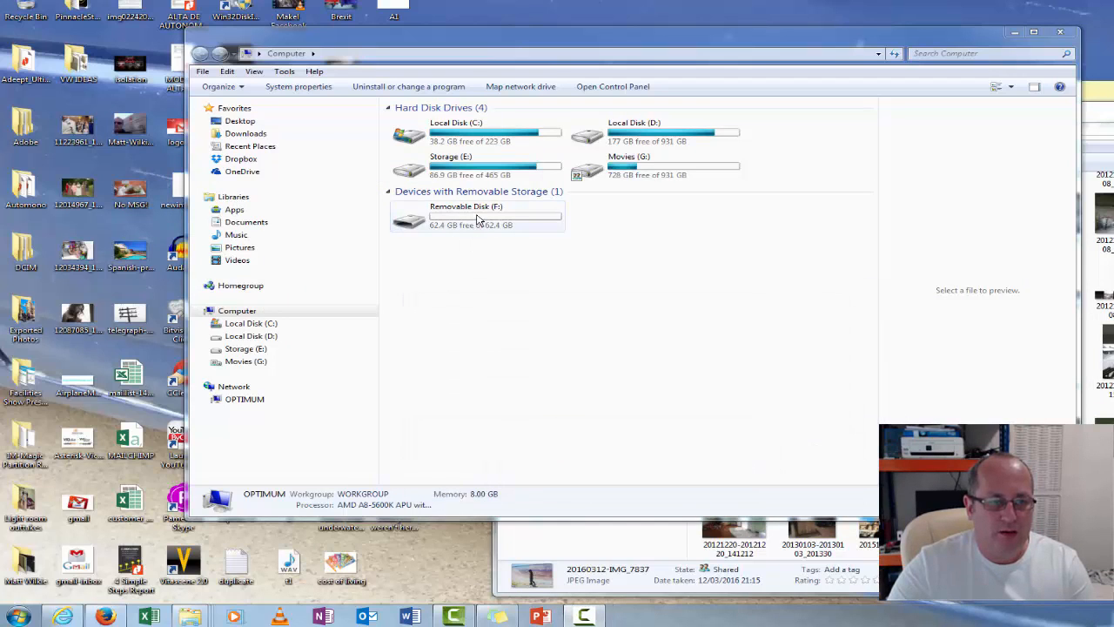